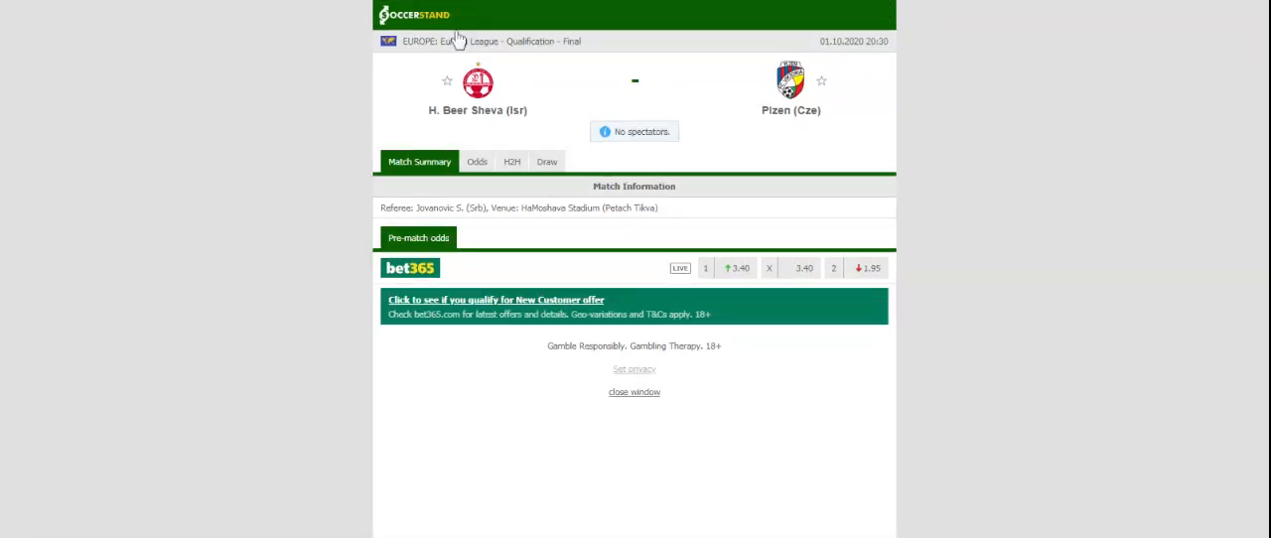
Show the H2H view with the five most recent results of H. Beer Sheva and Plzen.
{"action": "left_click", "coordinate": [504, 161]}
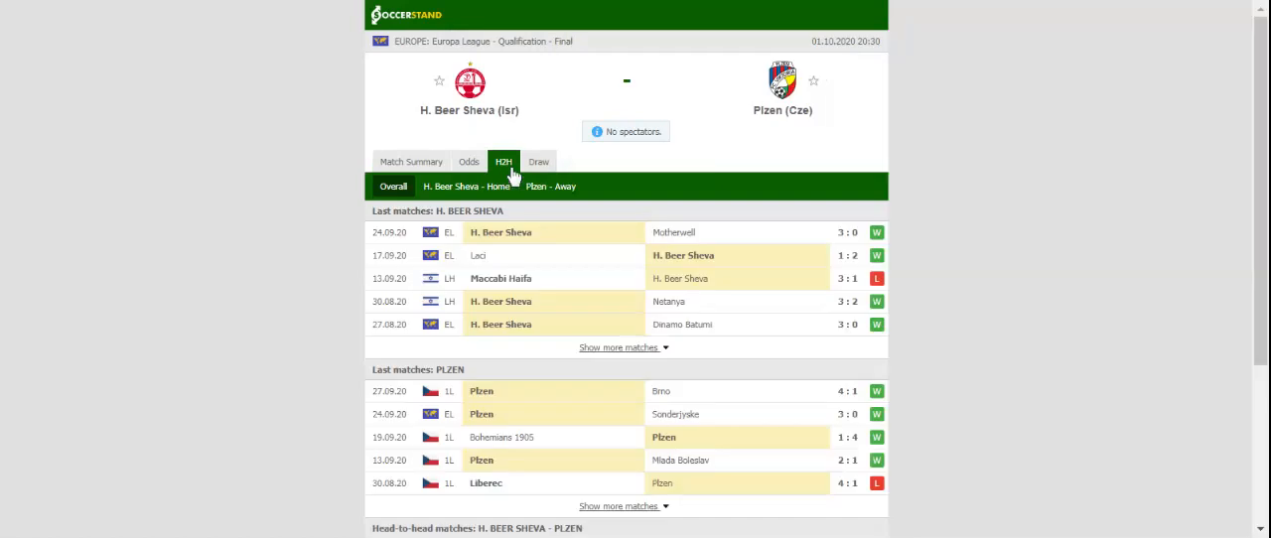
{"action": "mouse_move", "coordinate": [511, 177]}
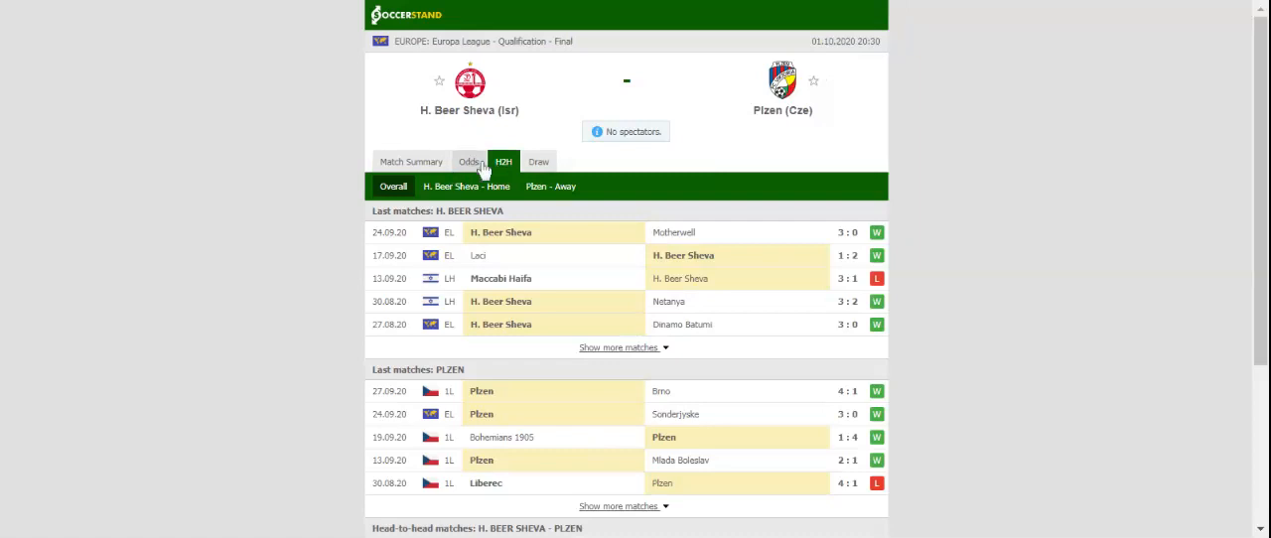
Show the match's full-time European handicap (EH) odds from several bookmakers.
{"action": "left_click", "coordinate": [469, 162]}
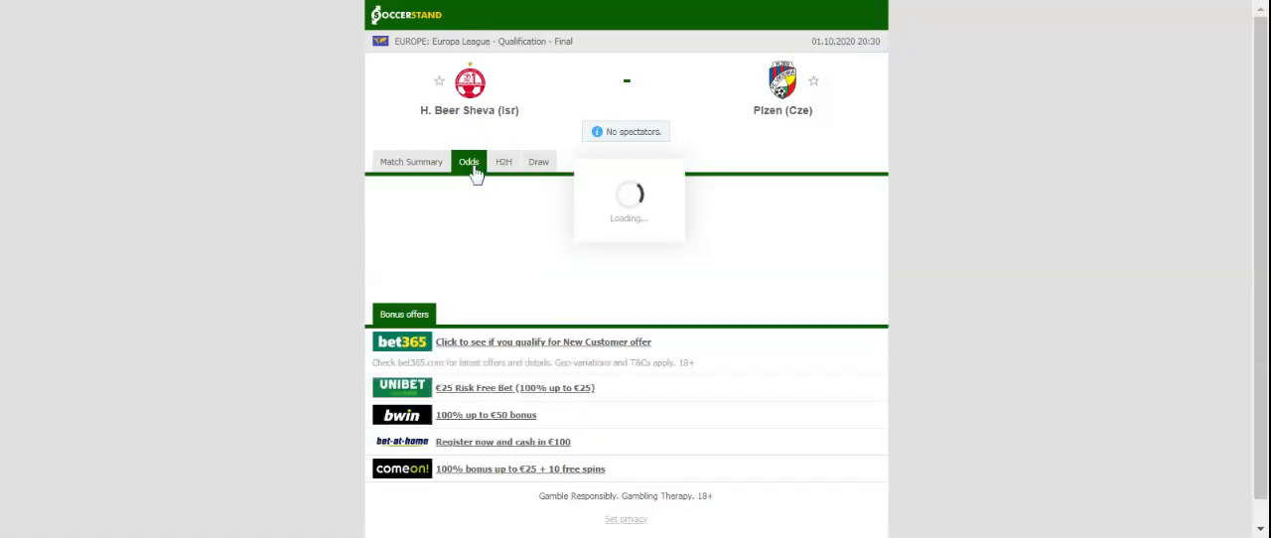
{"action": "left_click", "coordinate": [469, 161]}
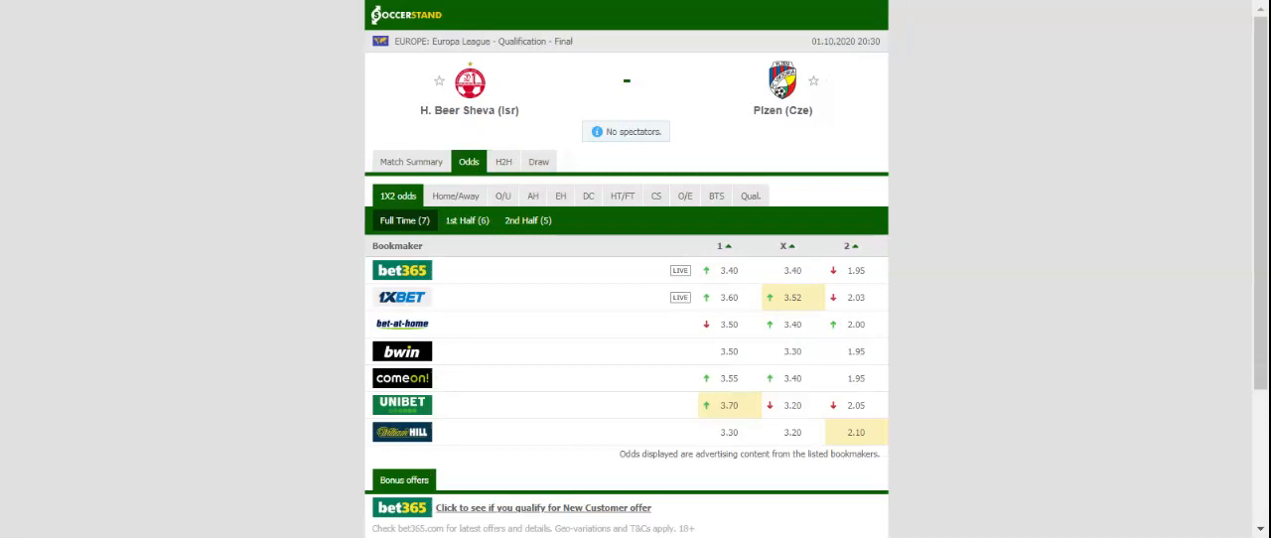
{"action": "left_click", "coordinate": [560, 194]}
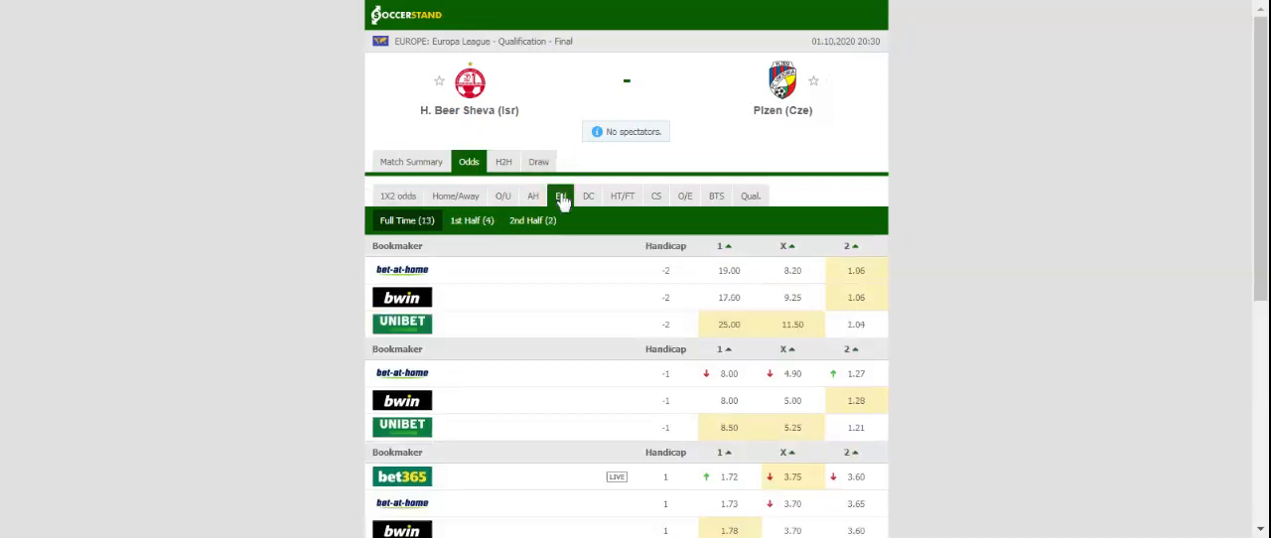
{"action": "left_click", "coordinate": [561, 196]}
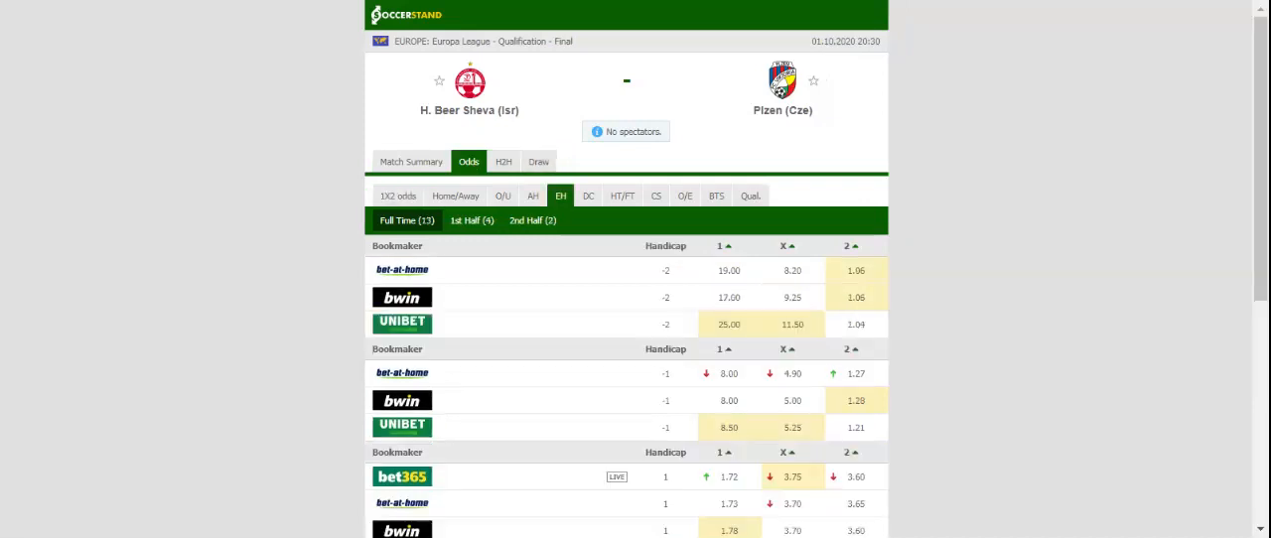